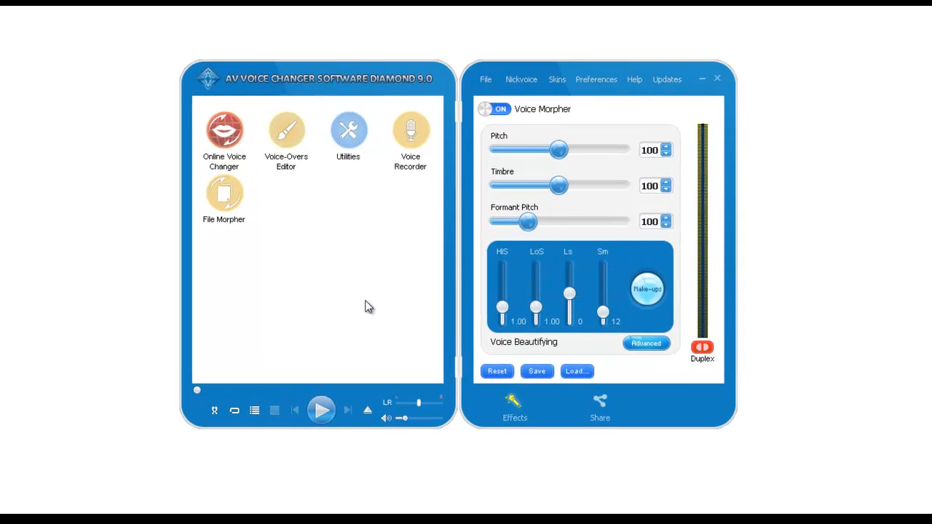
- Toggle Voice Morpher off and back on twice, leaving it on
left_click(496, 109)
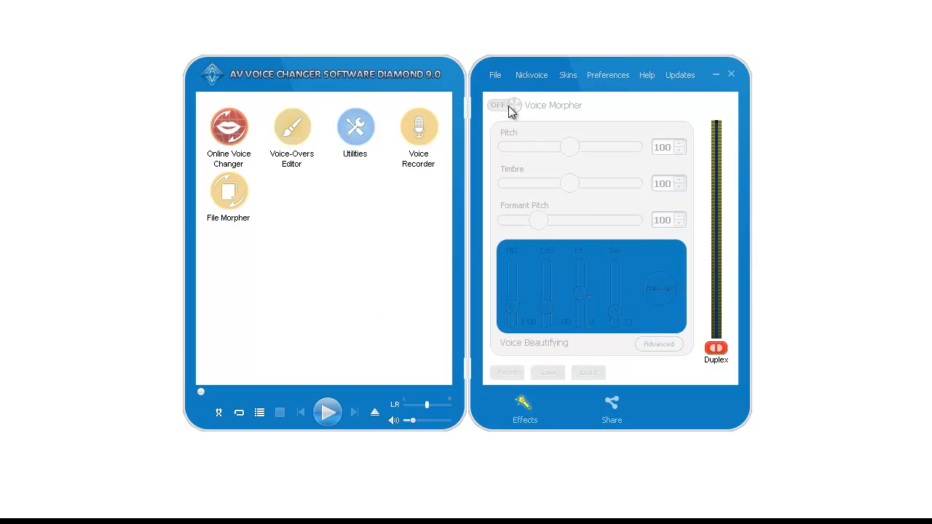
left_click(504, 104)
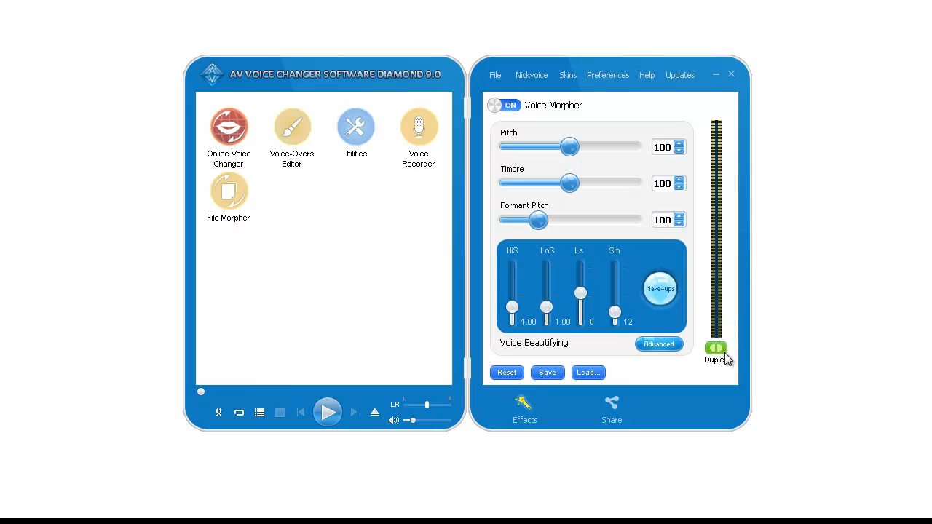
mouse_move(716, 349)
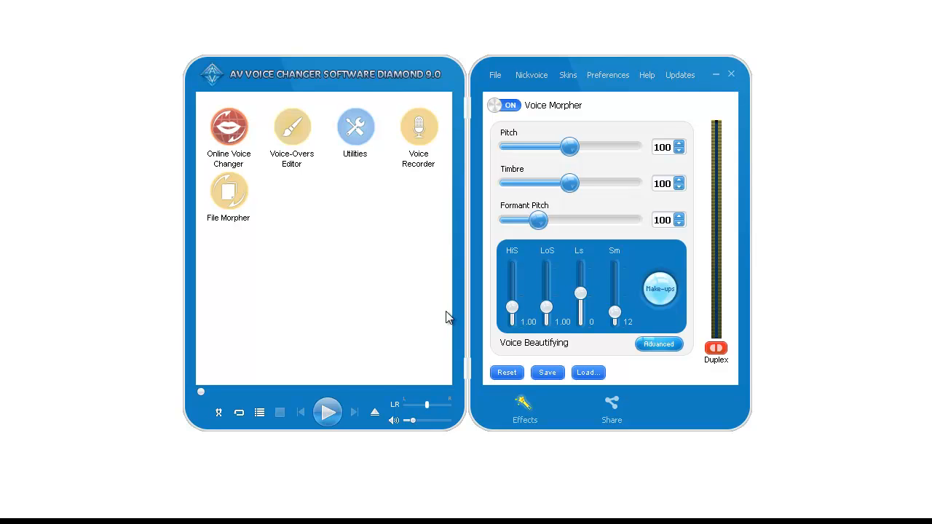
mouse_move(553, 219)
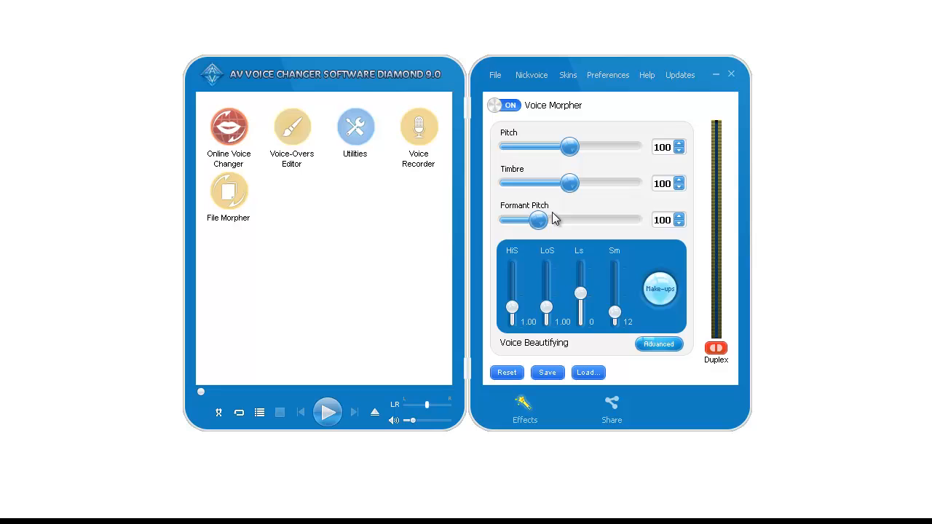
mouse_move(419, 236)
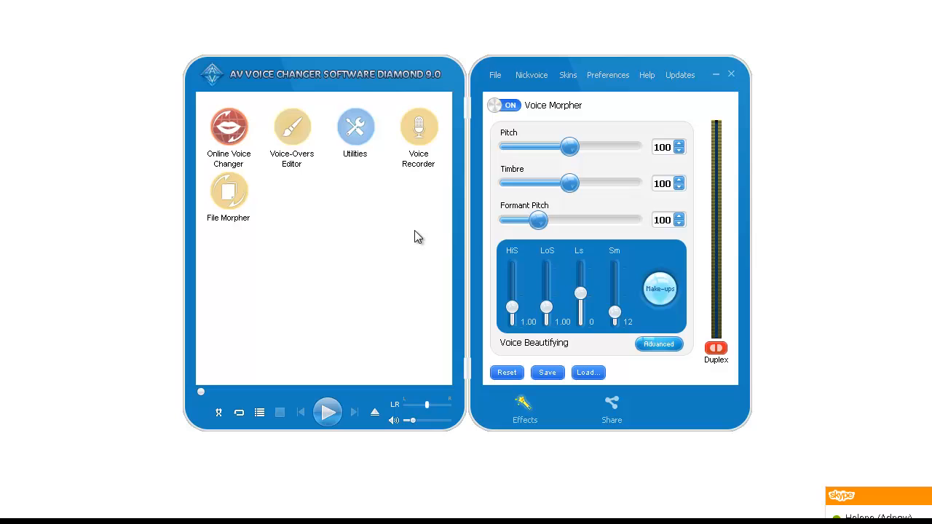
mouse_move(466, 314)
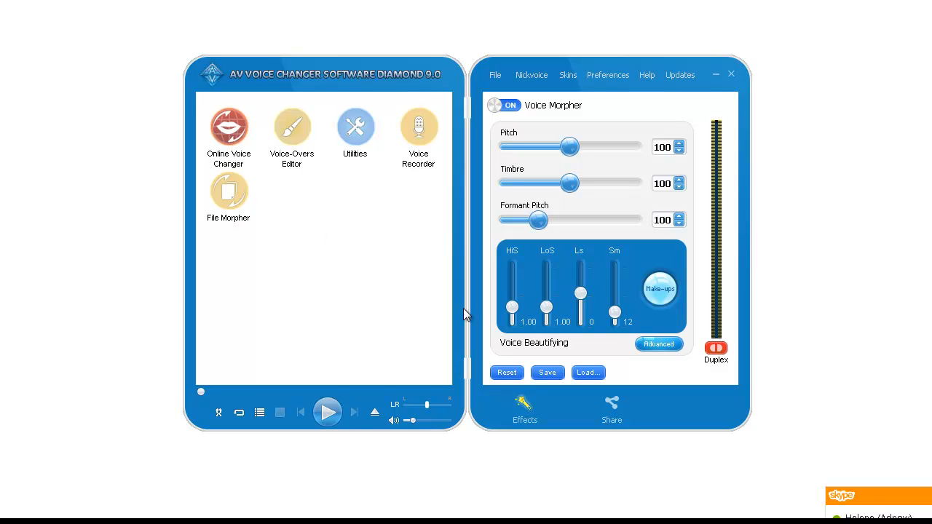
mouse_move(410, 292)
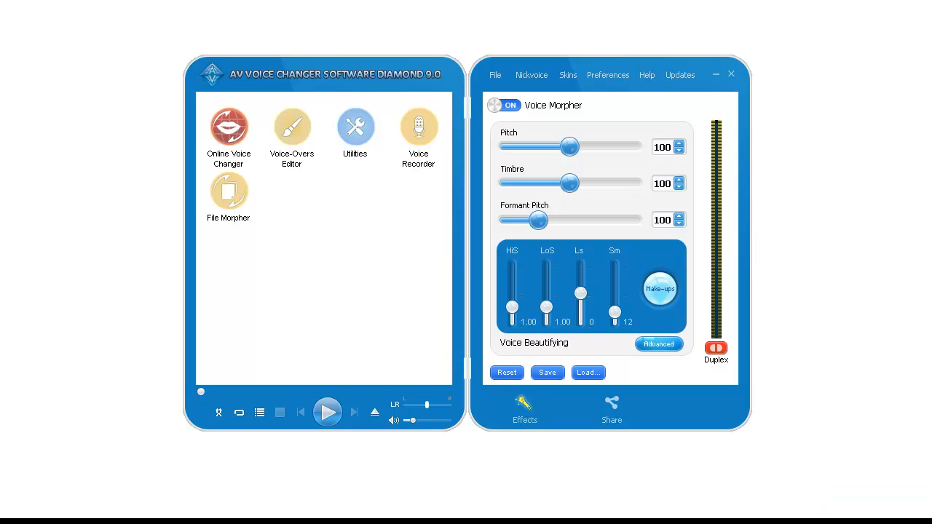
mouse_move(304, 323)
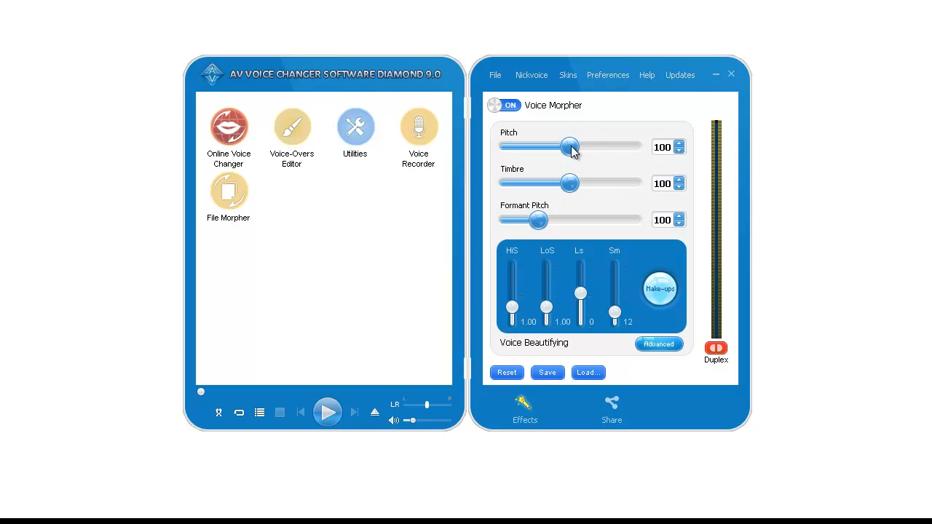
left_click(504, 105)
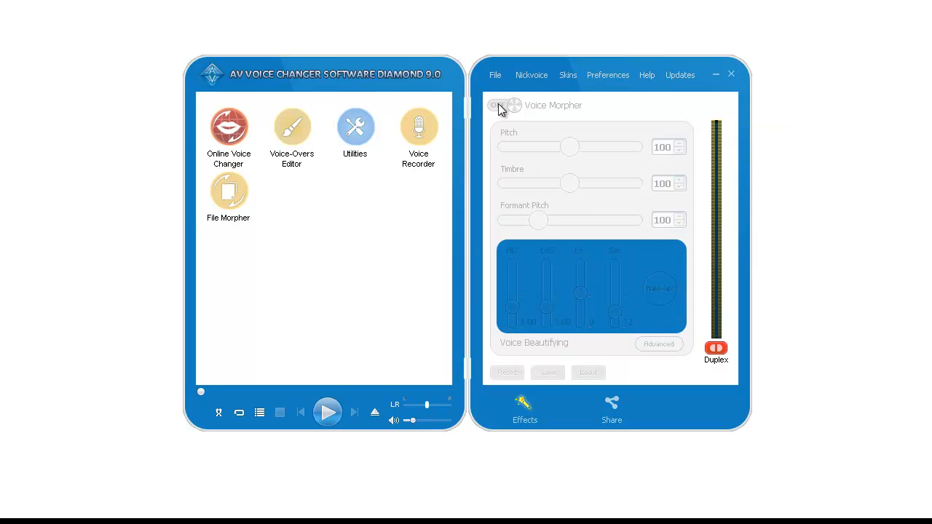
left_click(503, 105)
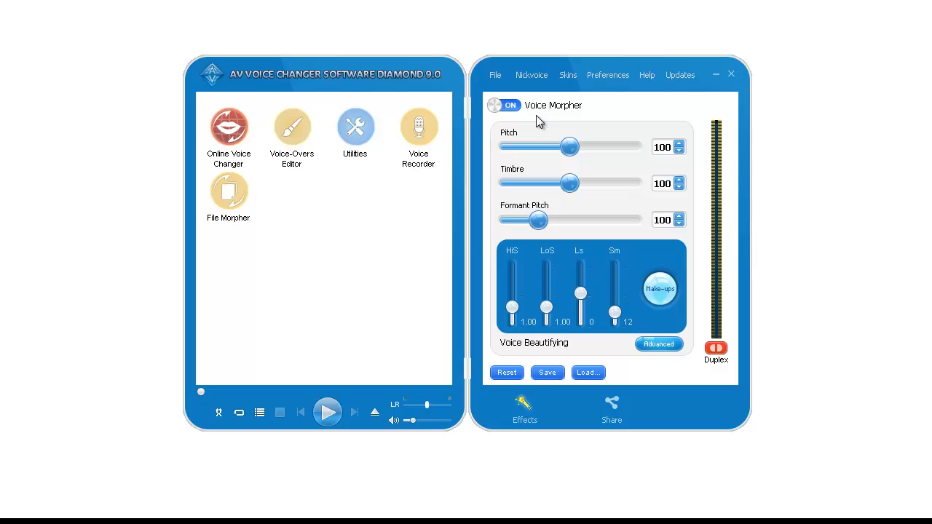
- Lower the pitch to 83 and begin raising the timbre above 100
left_click(679, 151)
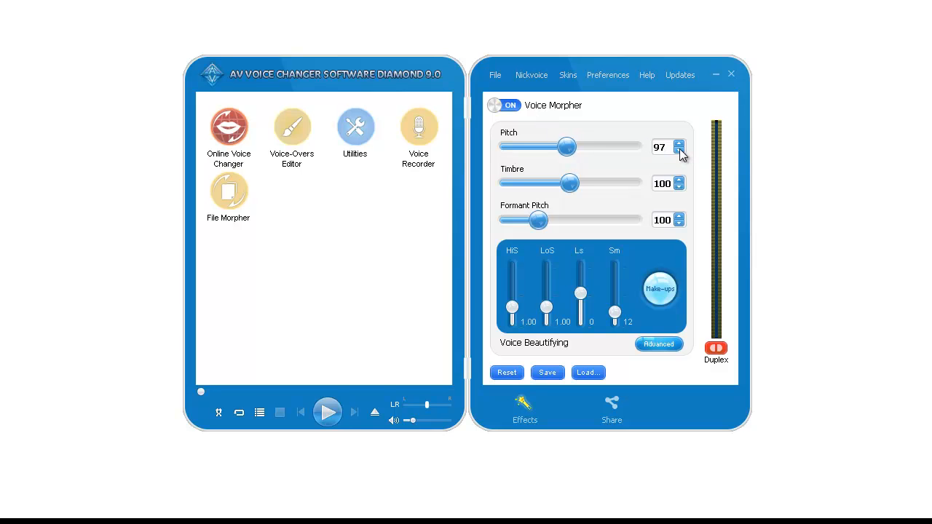
left_click(679, 151)
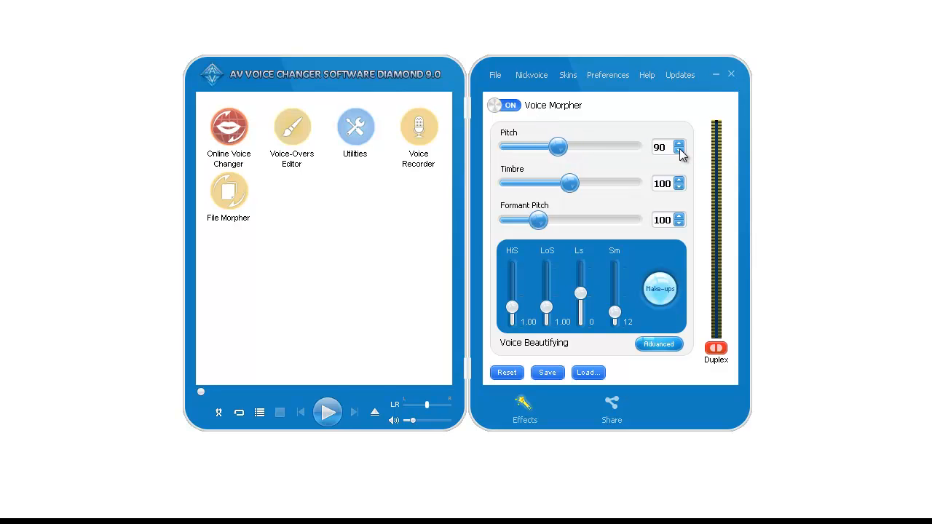
left_click(679, 151)
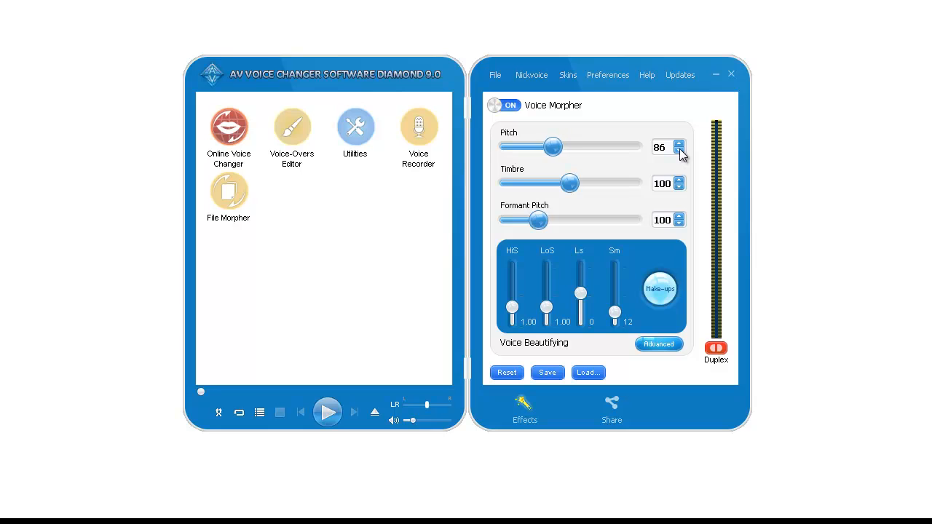
left_click(679, 151)
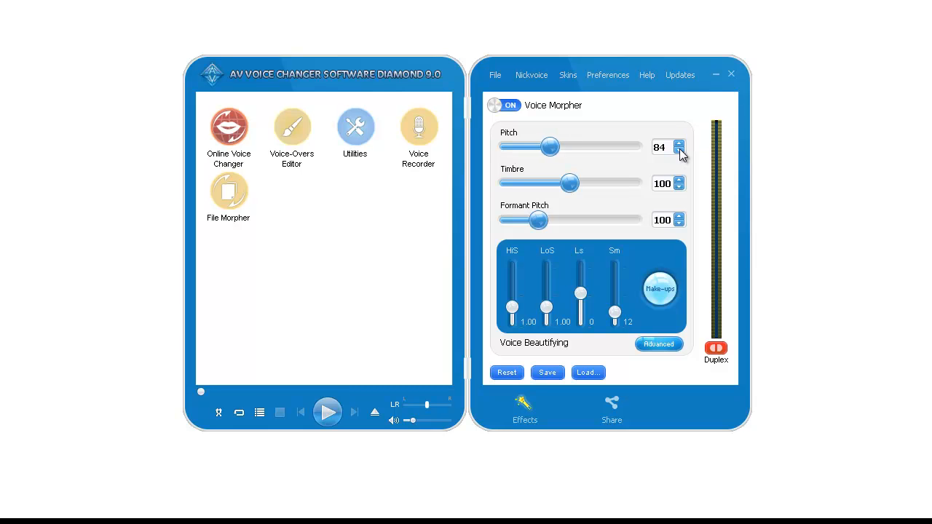
left_click(679, 151)
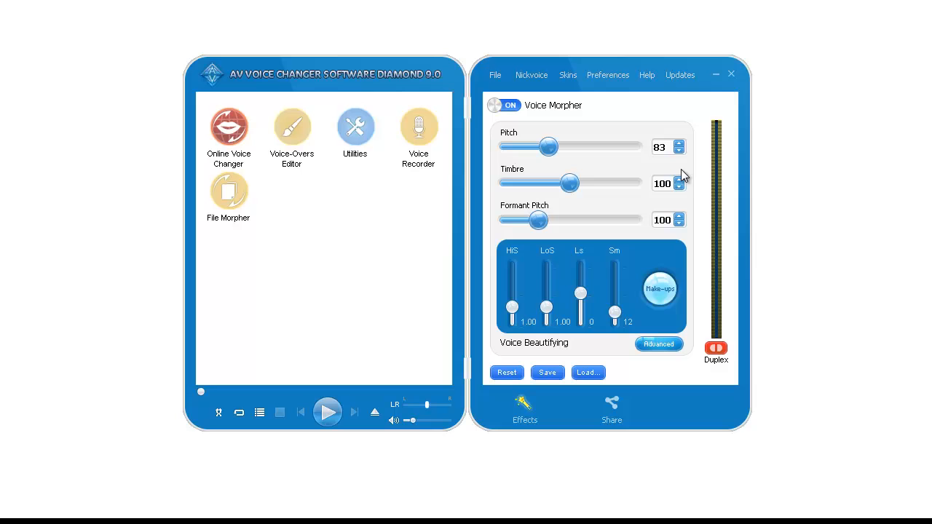
left_click(680, 180)
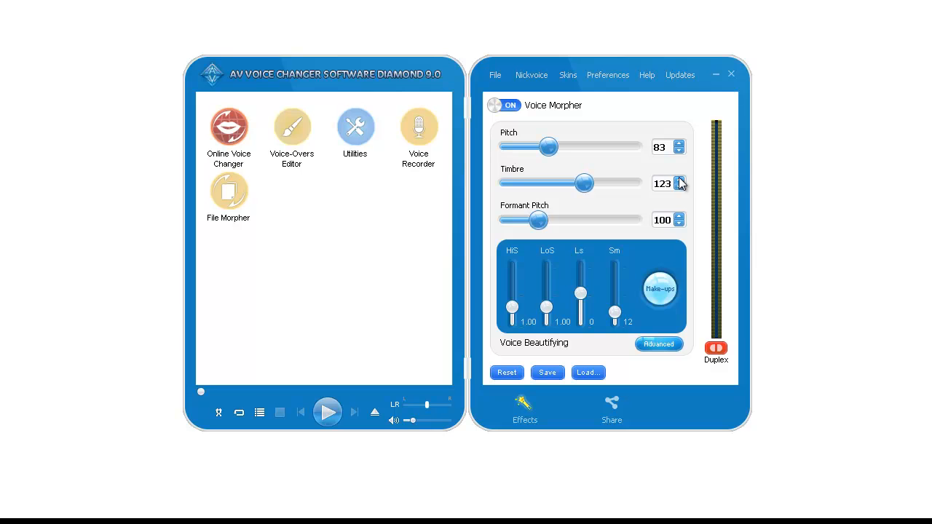
- Raise timbre to 126 and bring formant pitch down to 66
left_click(678, 179)
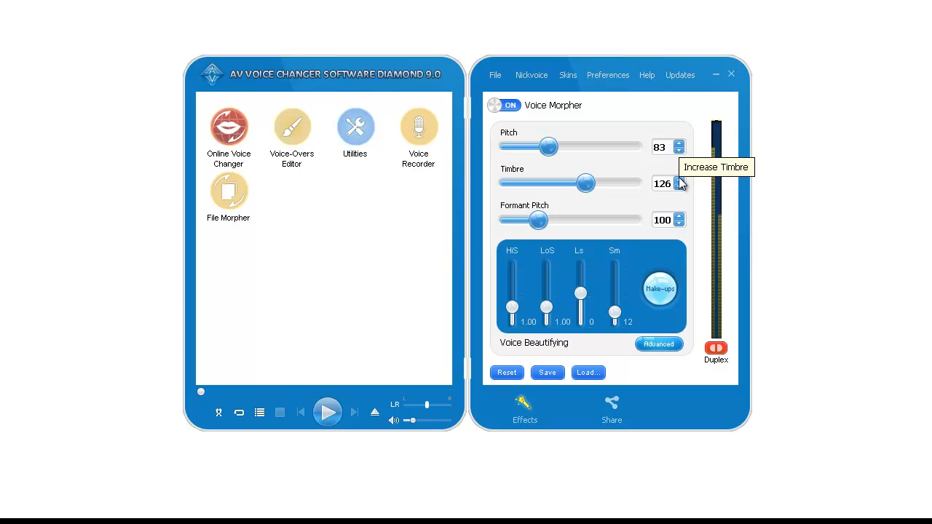
left_click(678, 224)
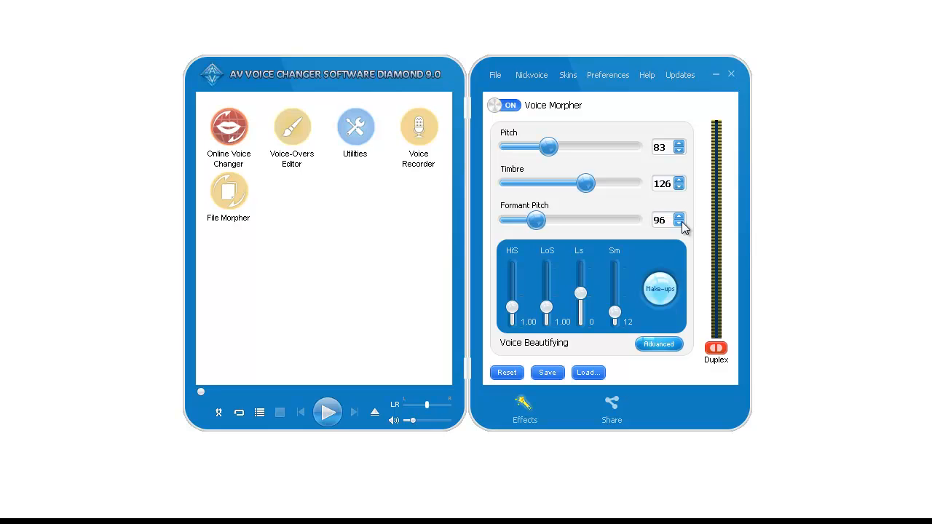
left_click(679, 223)
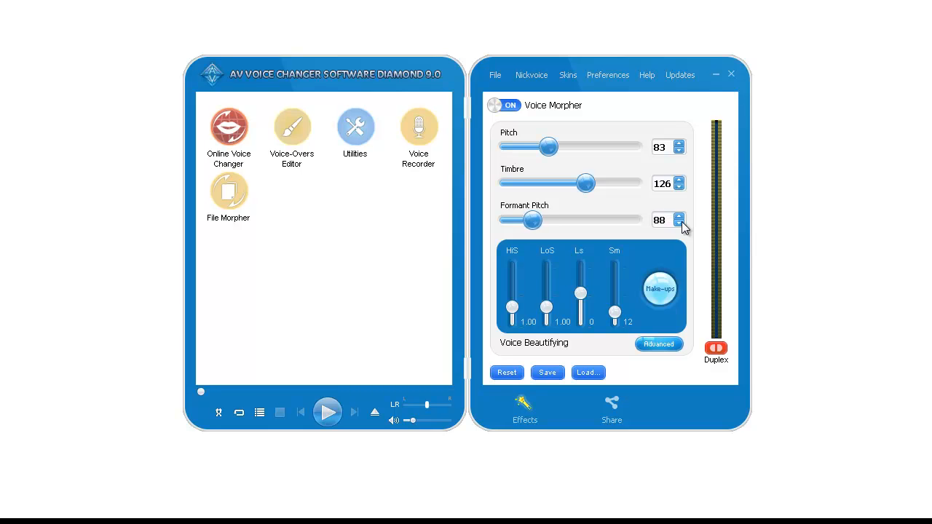
left_click(679, 225)
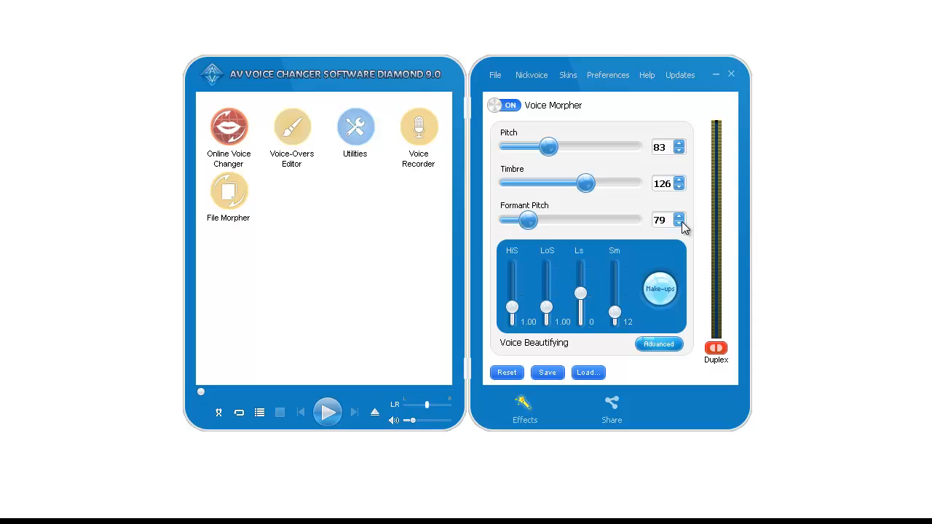
left_click_drag(530, 219, 517, 219)
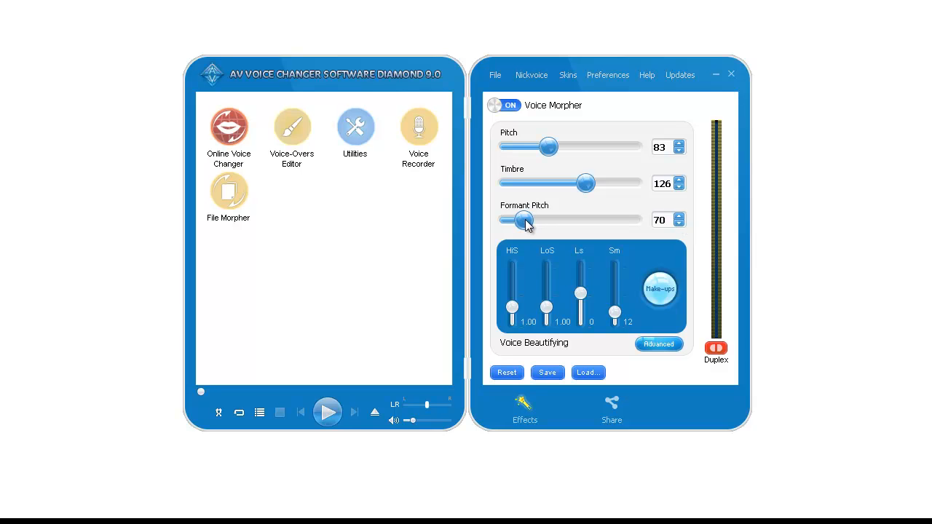
left_click(679, 224)
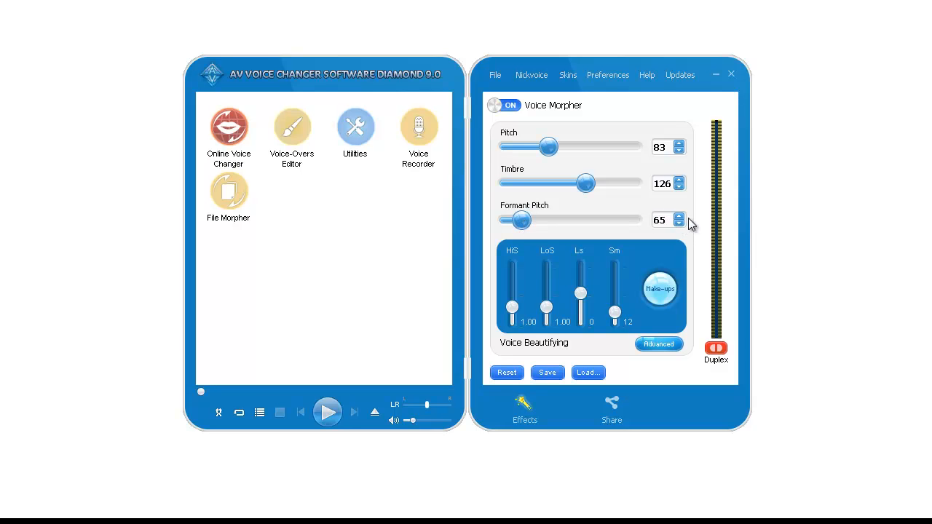
left_click(678, 215)
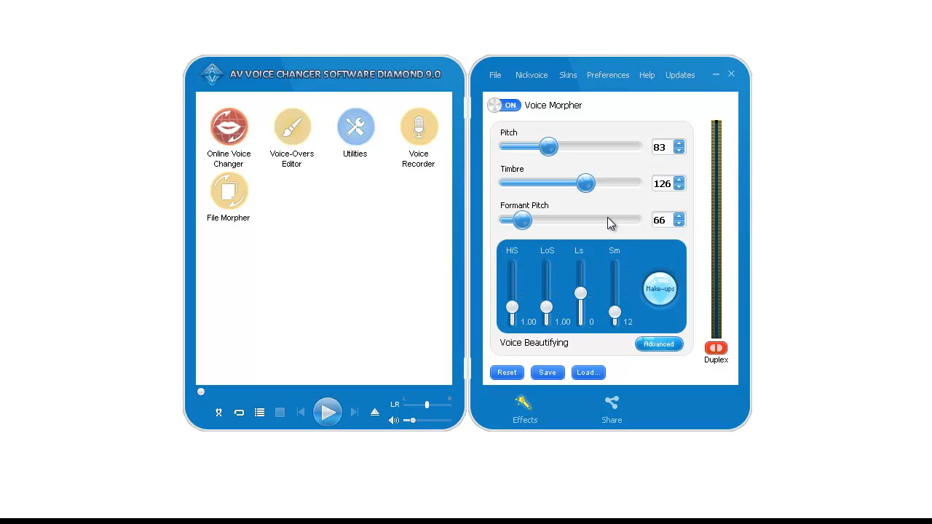
mouse_move(610, 223)
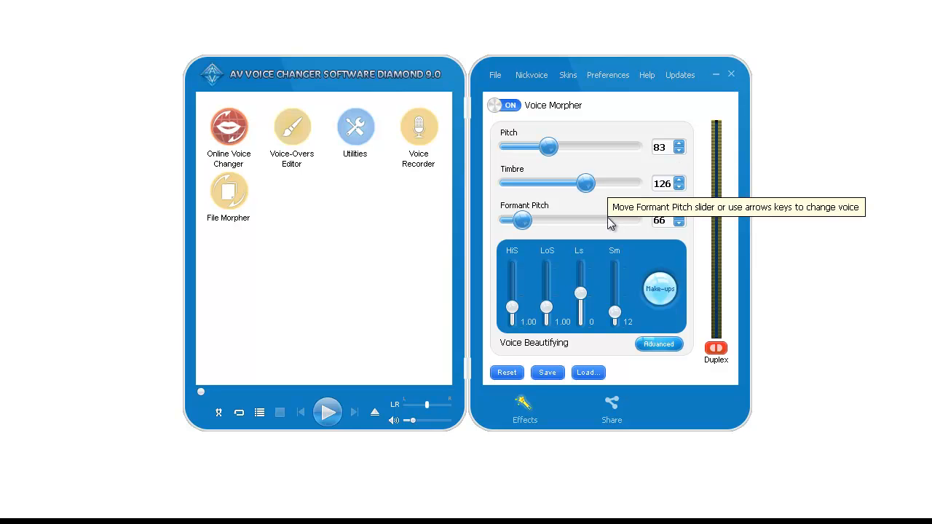
mouse_move(432, 299)
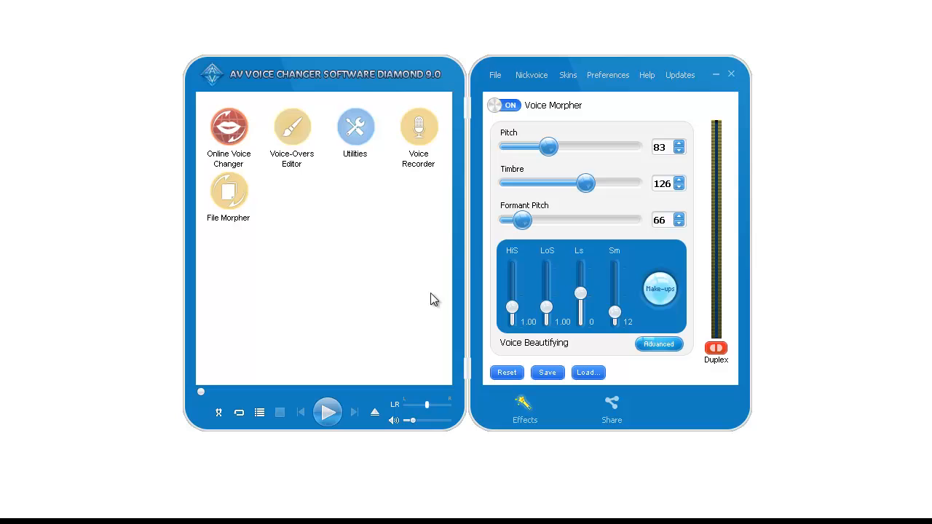
mouse_move(390, 289)
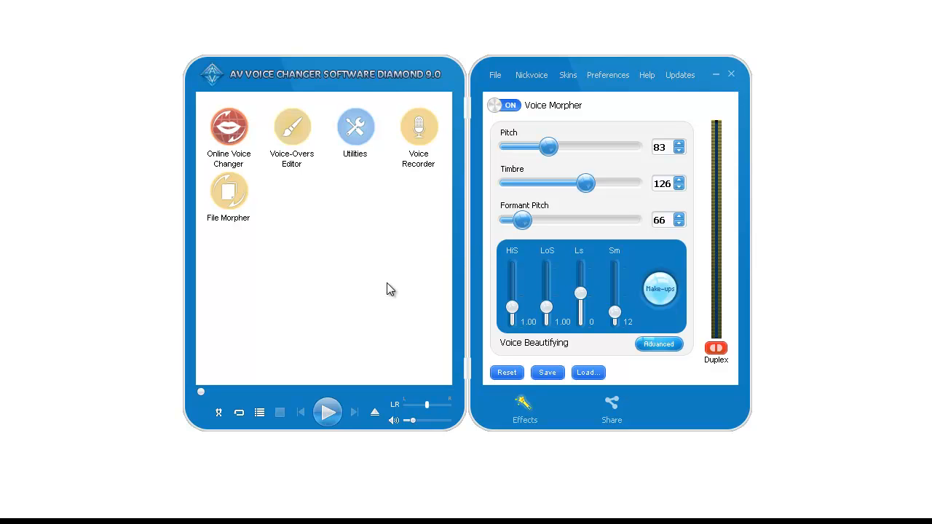
left_click(660, 288)
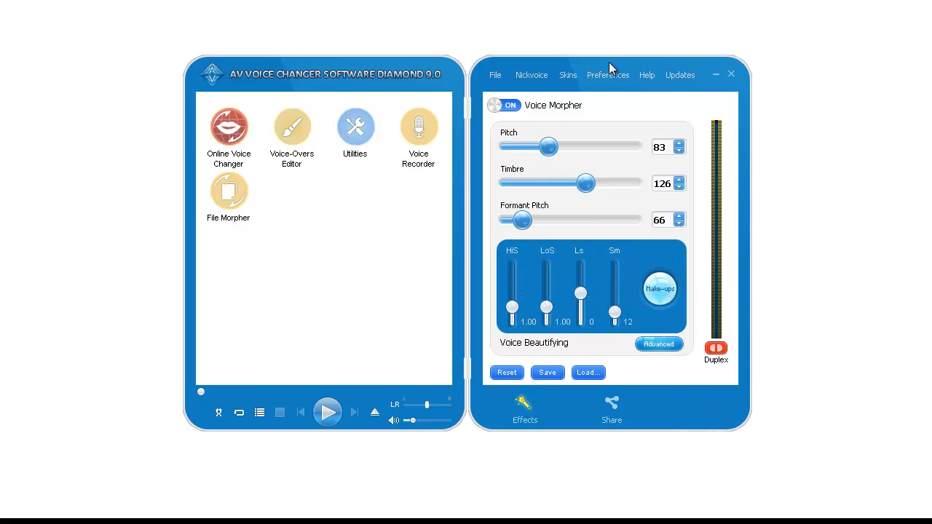
- Choose the Custom voice make-up preset to bring up the ten-band equalizer
left_click(660, 288)
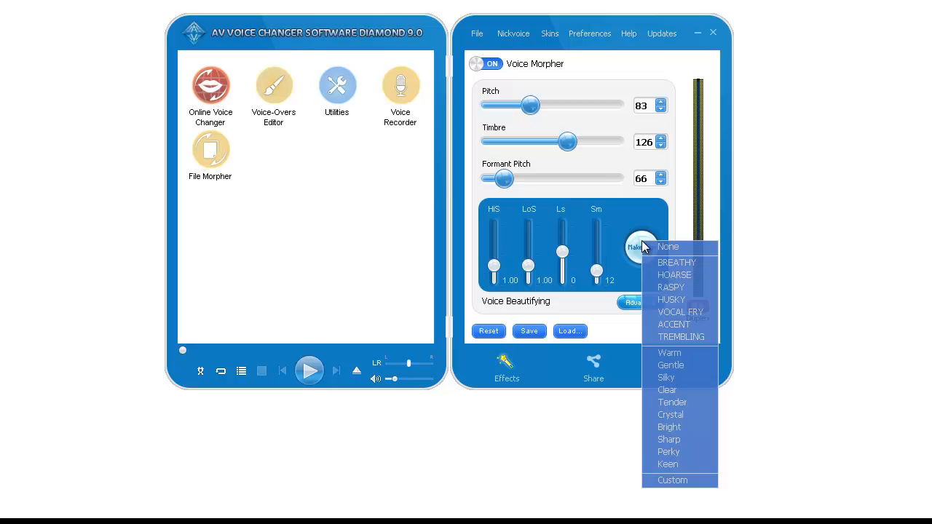
mouse_move(671, 481)
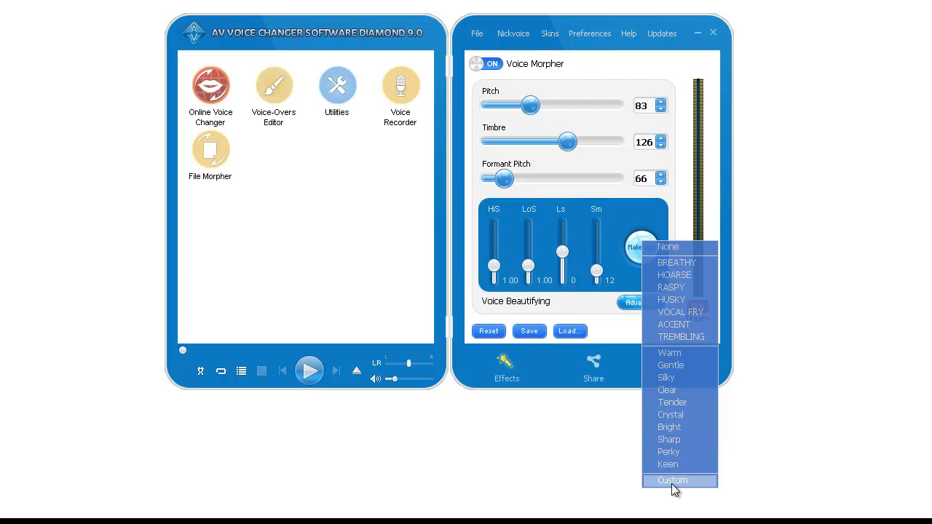
left_click(672, 480)
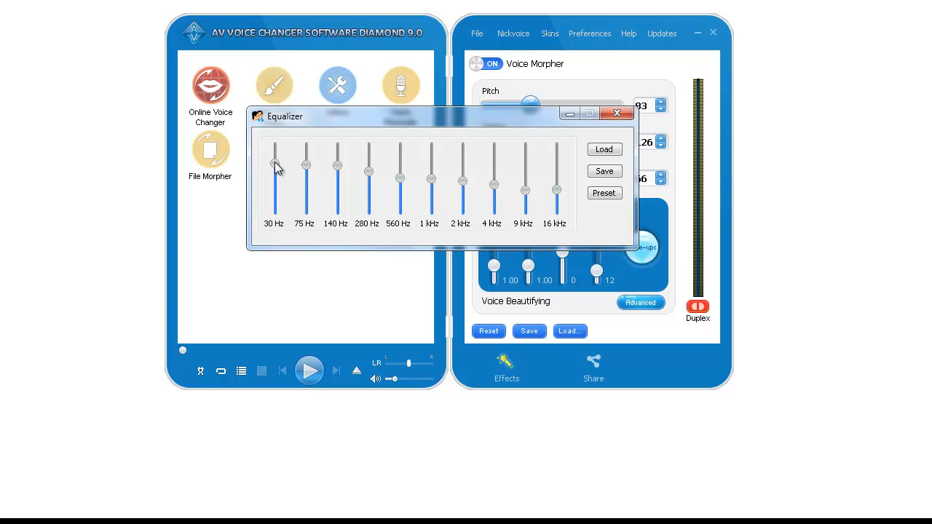
- Adjust the 30 Hz equalizer band for a low-frequency boost, then close the equalizer
left_click(605, 193)
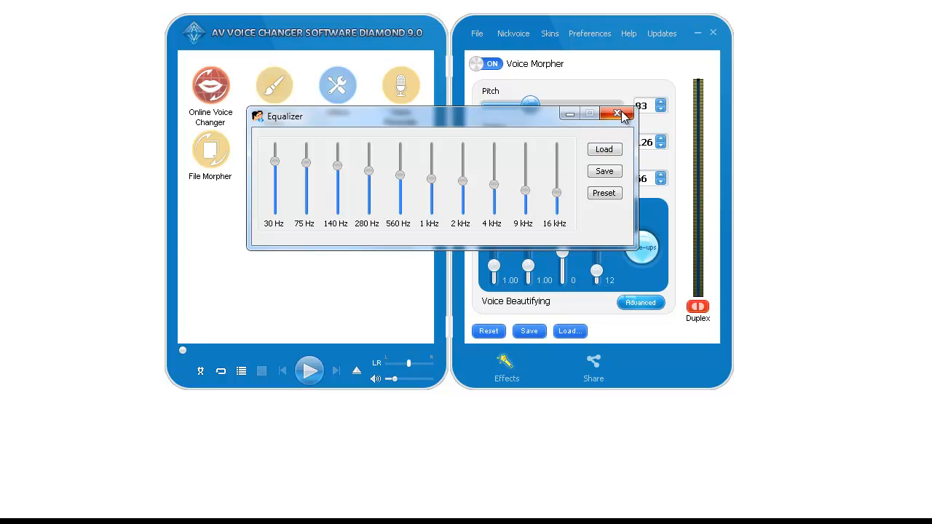
left_click(618, 115)
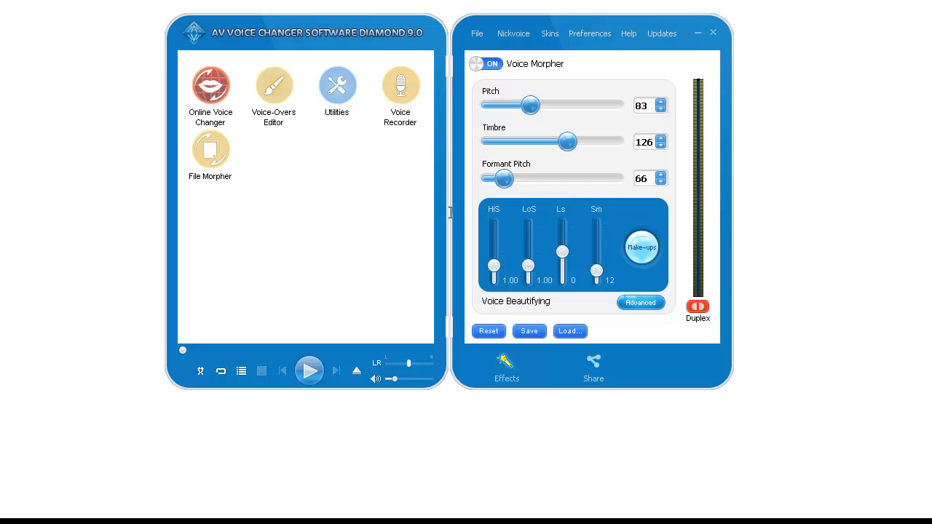
- Activate the Violent Wind background effect under Background Effects > Wind and confirm
left_click(506, 368)
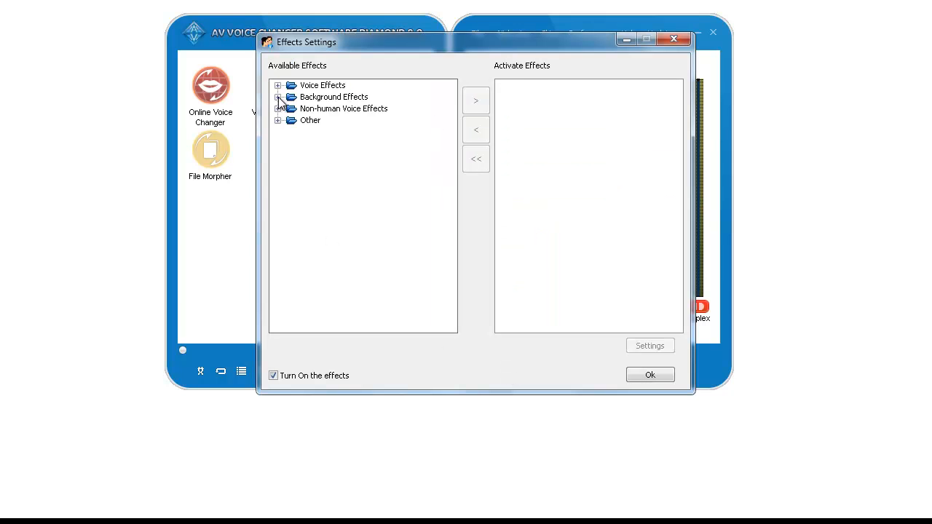
left_click(278, 97)
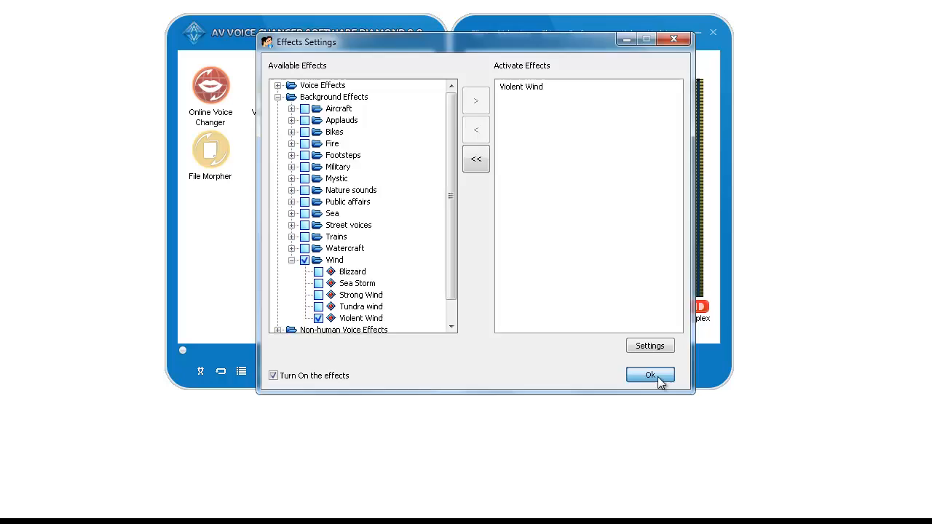
left_click(649, 375)
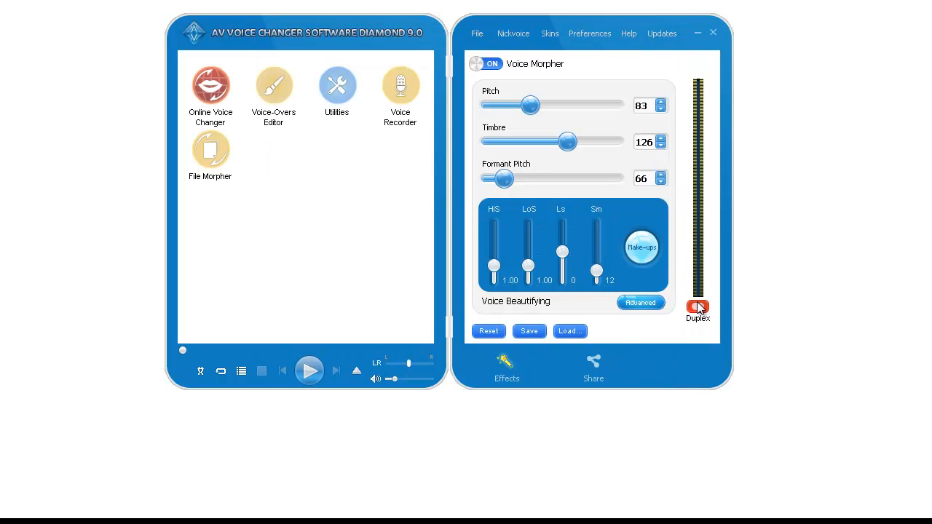